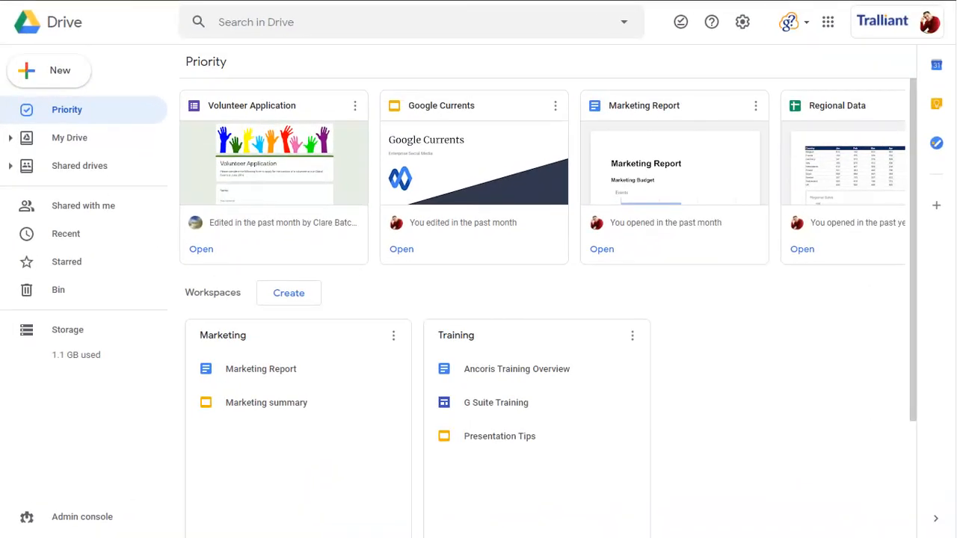
pyautogui.moveTo(4, 6)
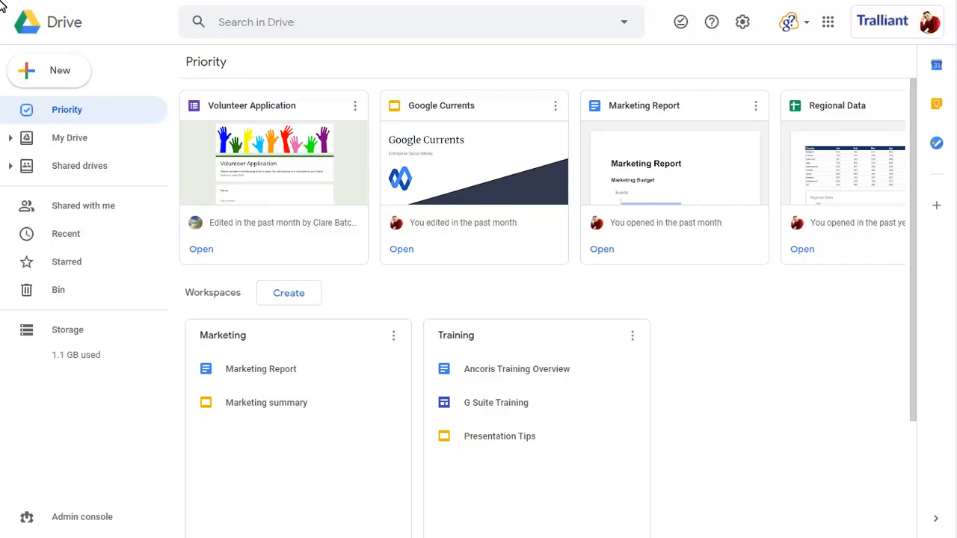
# Step: Open the Marketing shared drive from the Shared drives list in the sidebar
pyautogui.click(11, 166)
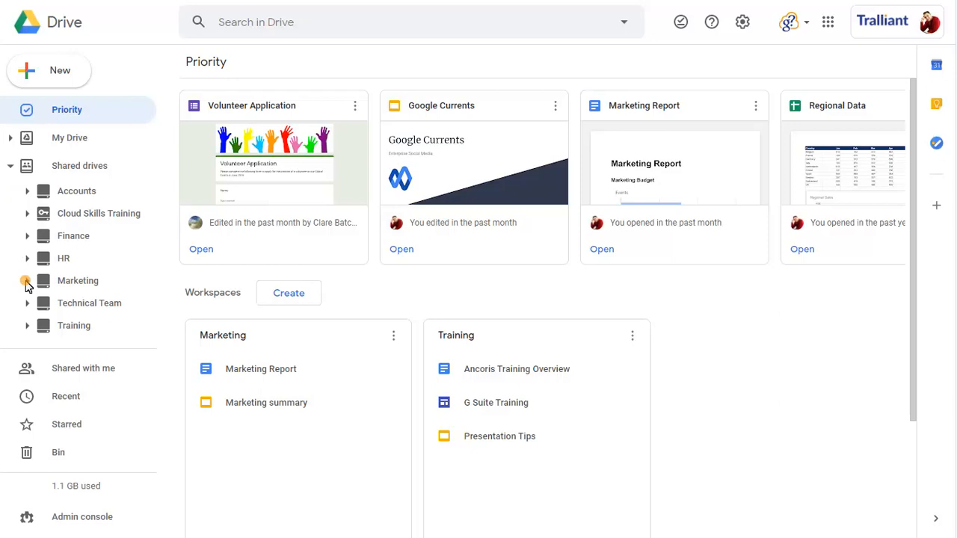
pyautogui.click(77, 281)
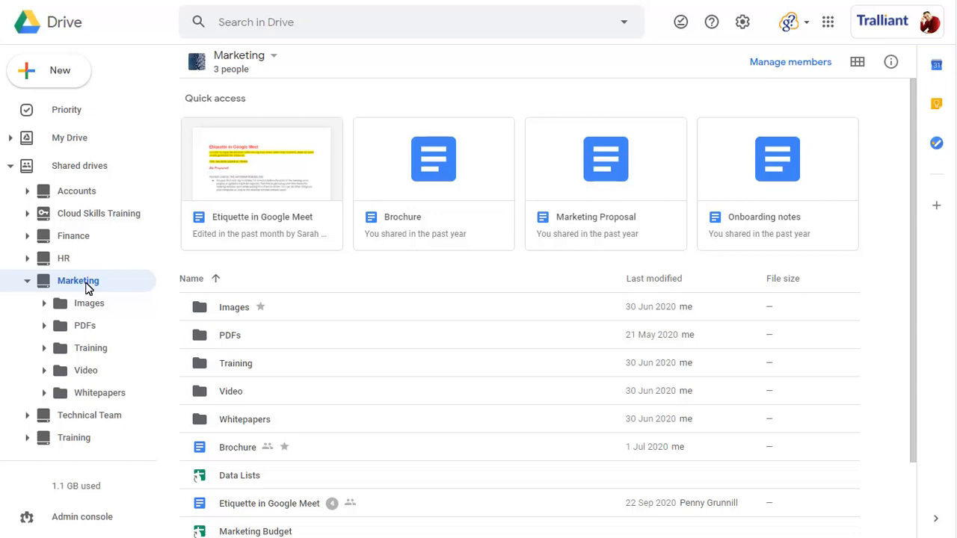
pyautogui.click(790, 61)
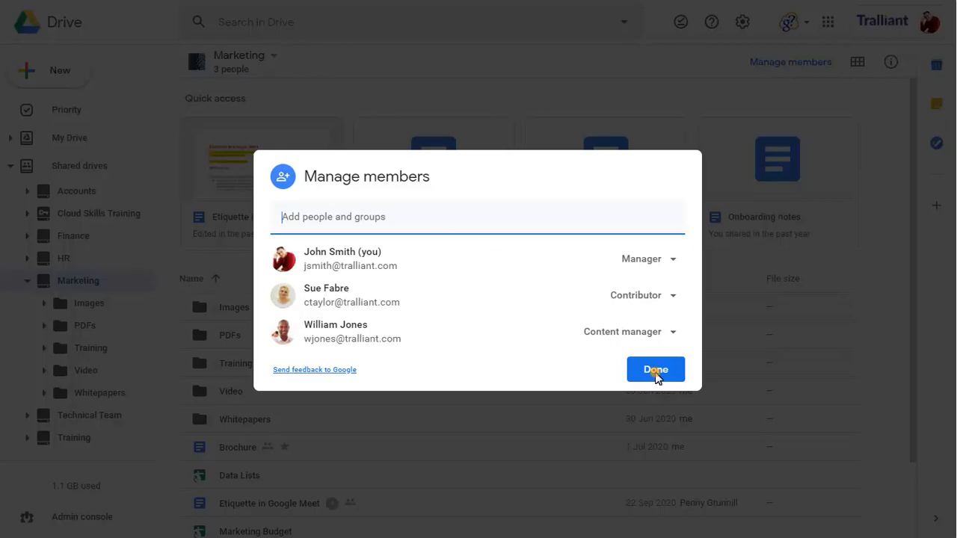
pyautogui.click(654, 369)
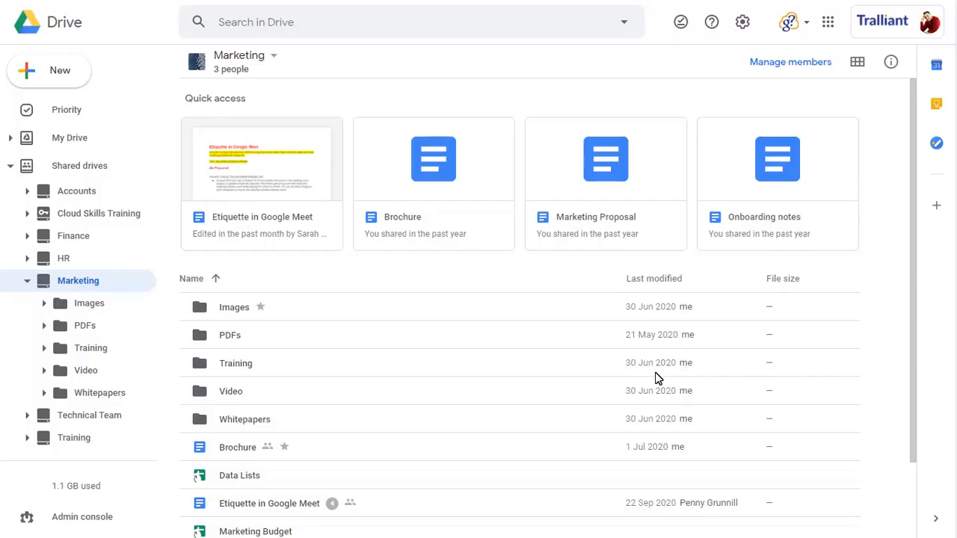
pyautogui.moveTo(99, 393)
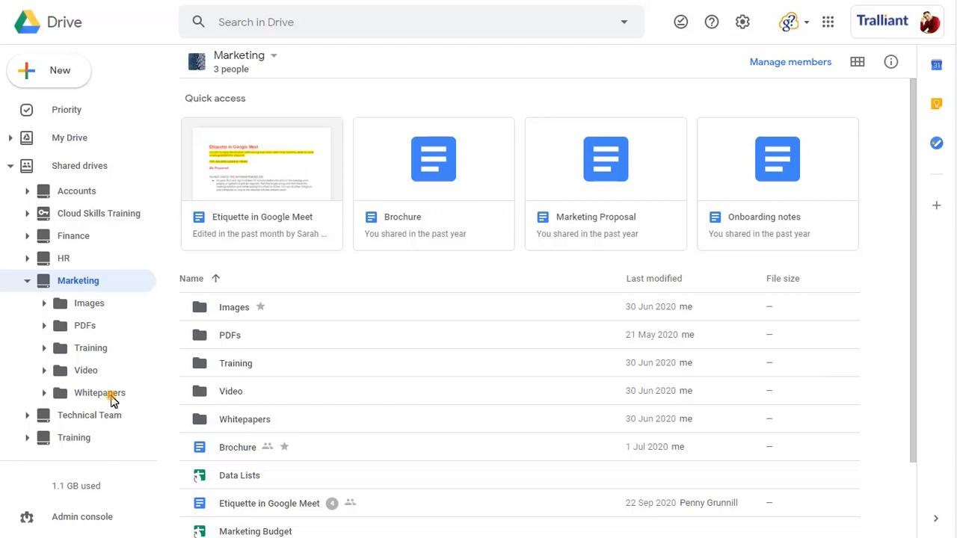
# Step: Open the Whitepapers folder and bring up its Share dialog from the breadcrumb actions
pyautogui.click(99, 392)
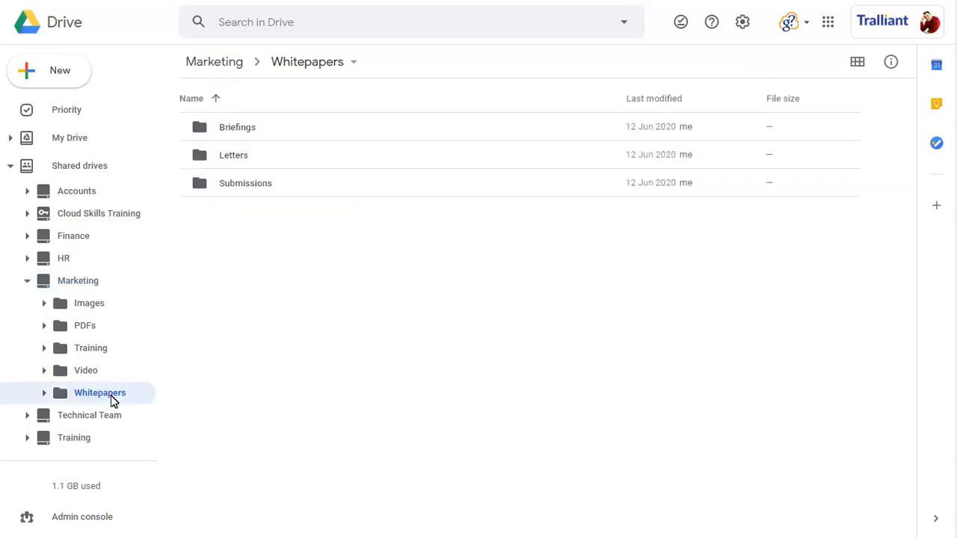
pyautogui.moveTo(157, 337)
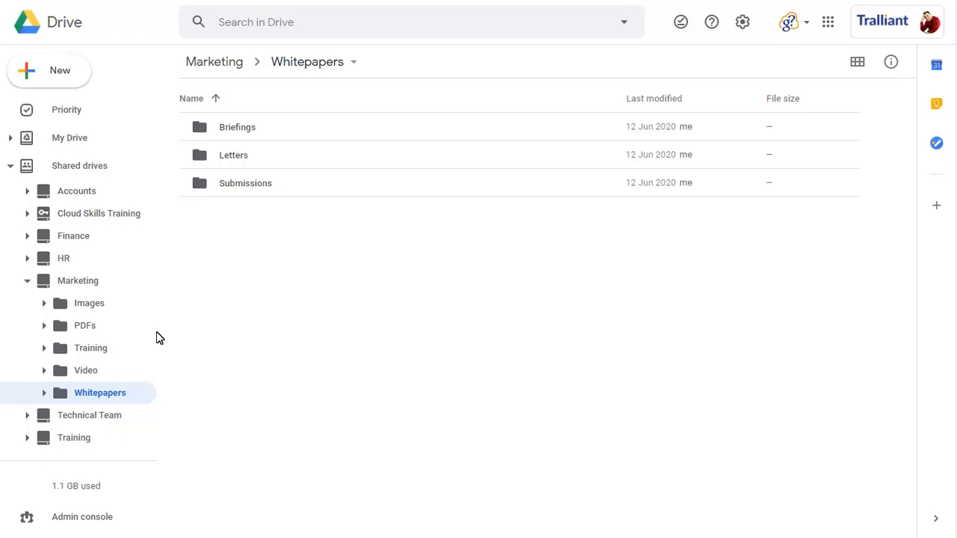
pyautogui.click(352, 61)
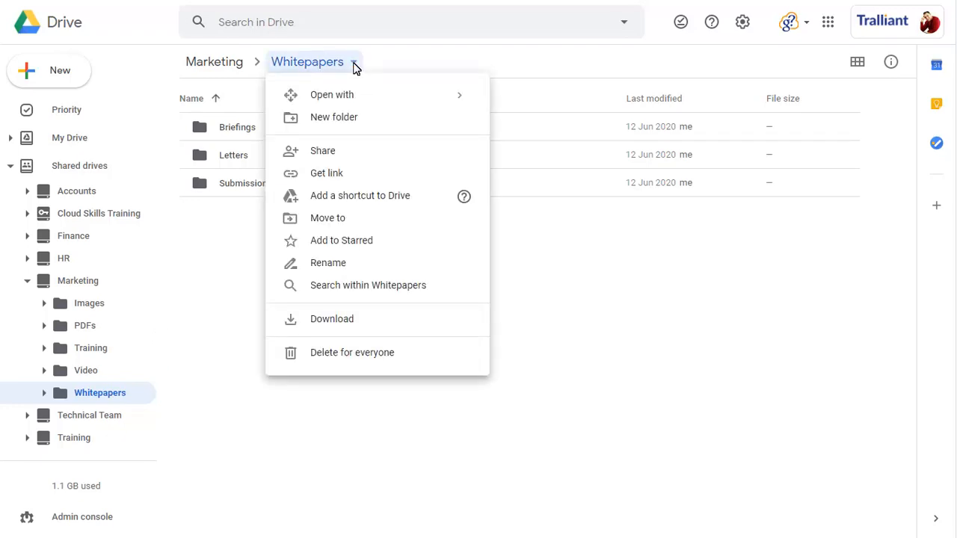
pyautogui.click(322, 151)
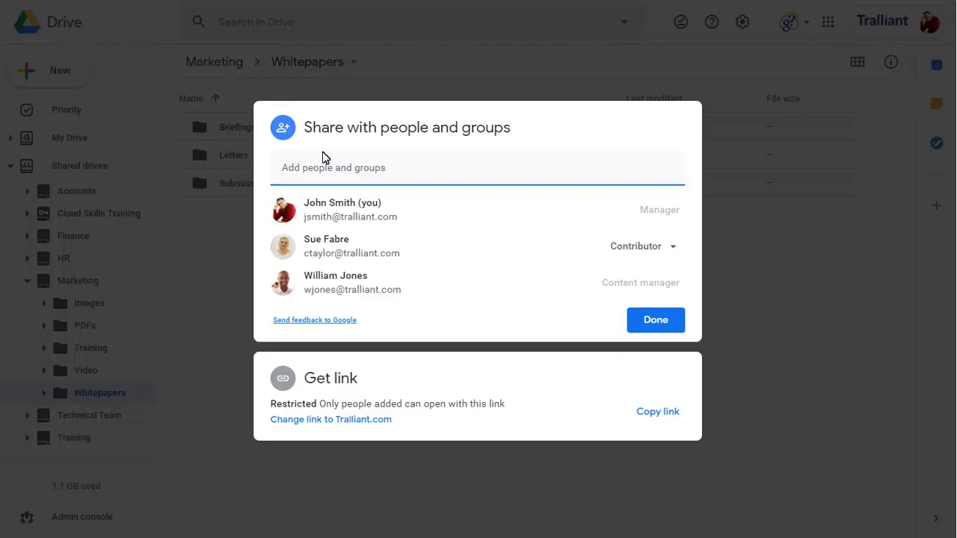
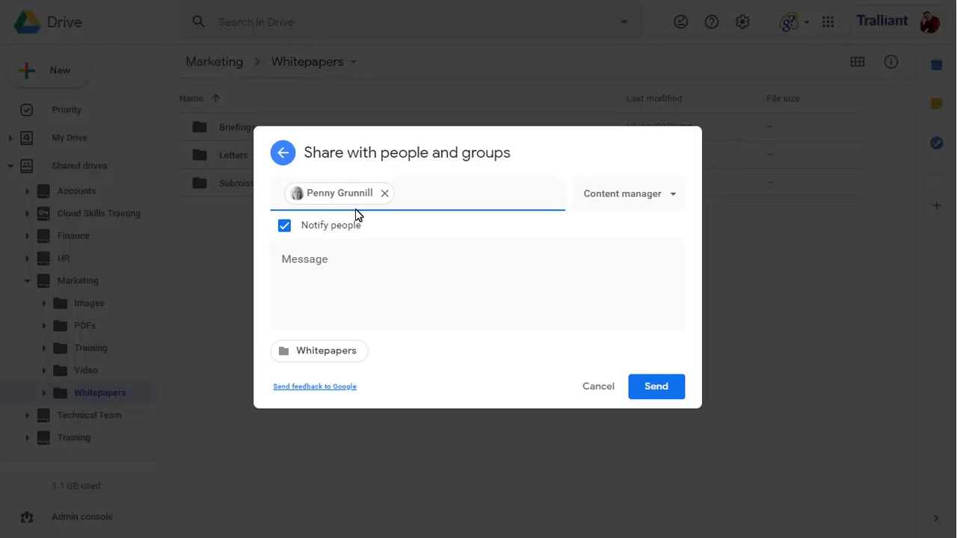
pyautogui.moveTo(673, 196)
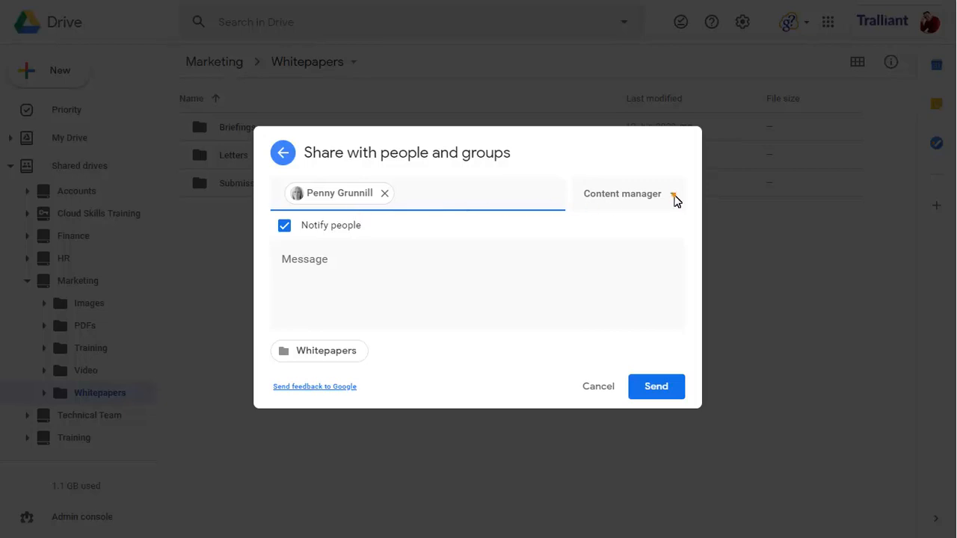
pyautogui.click(626, 192)
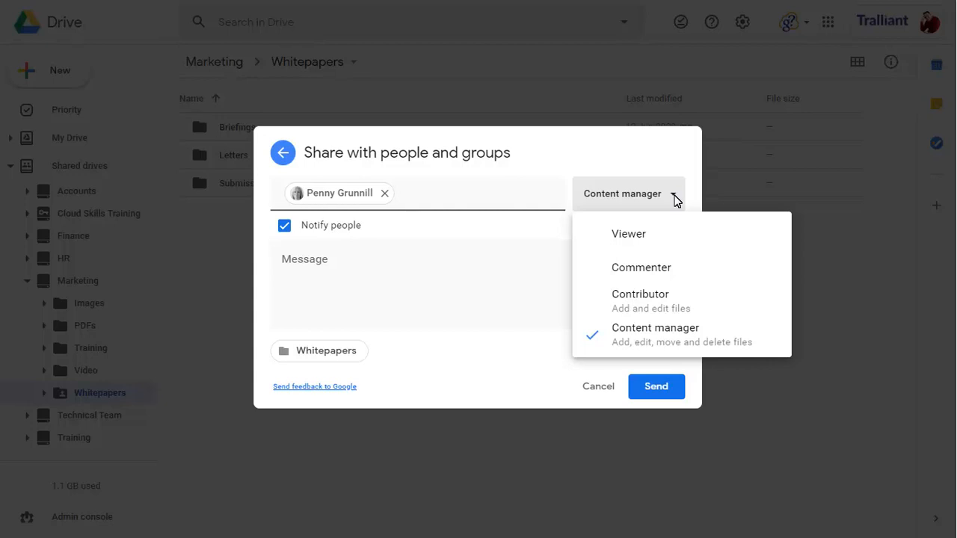
pyautogui.click(639, 294)
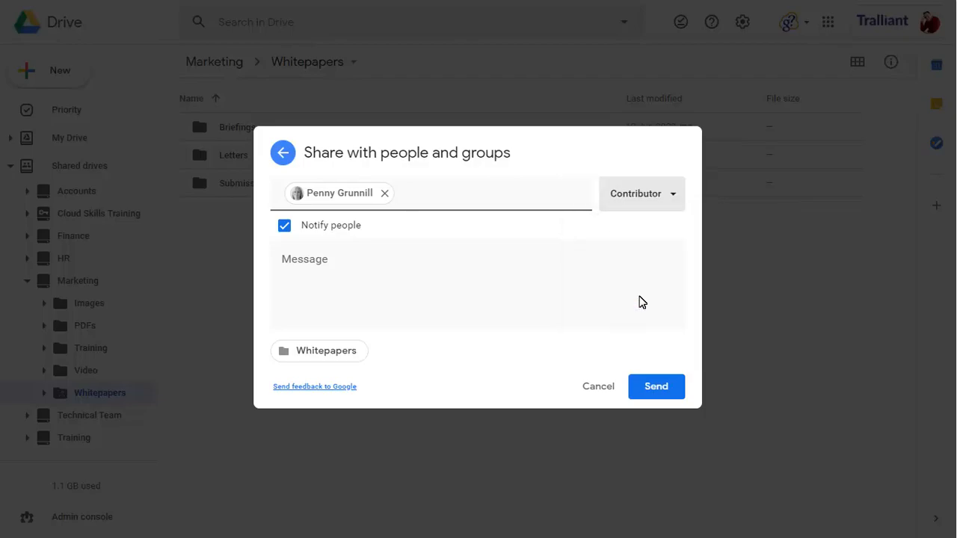
pyautogui.click(656, 387)
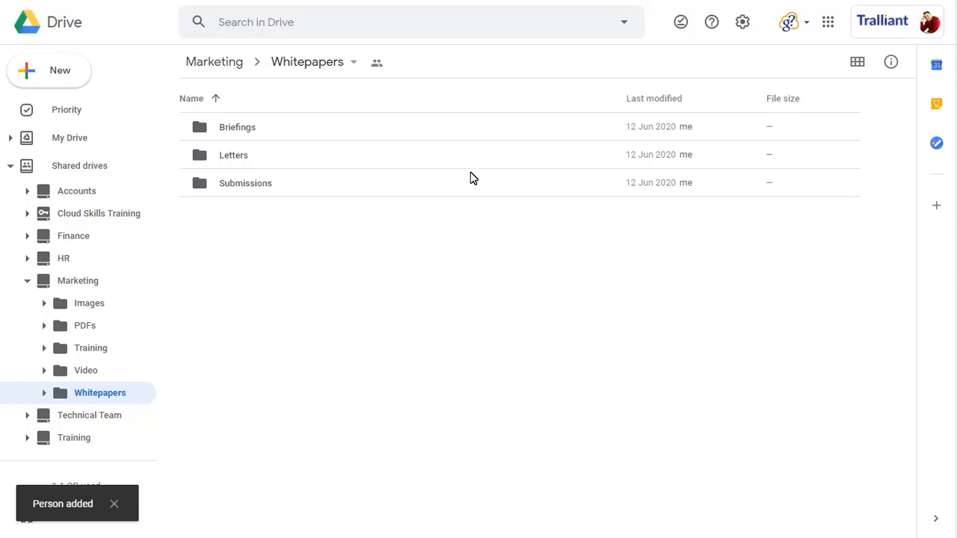
pyautogui.click(377, 62)
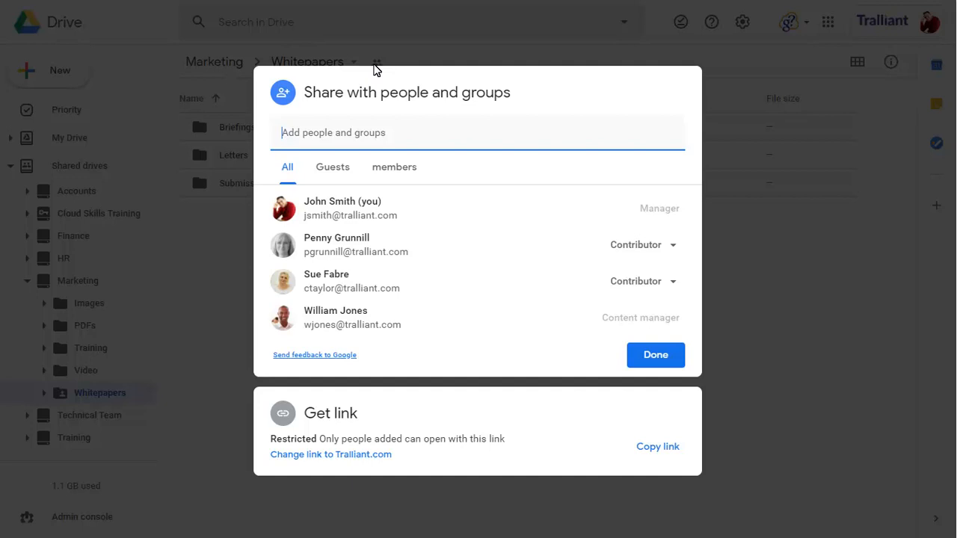
pyautogui.click(332, 166)
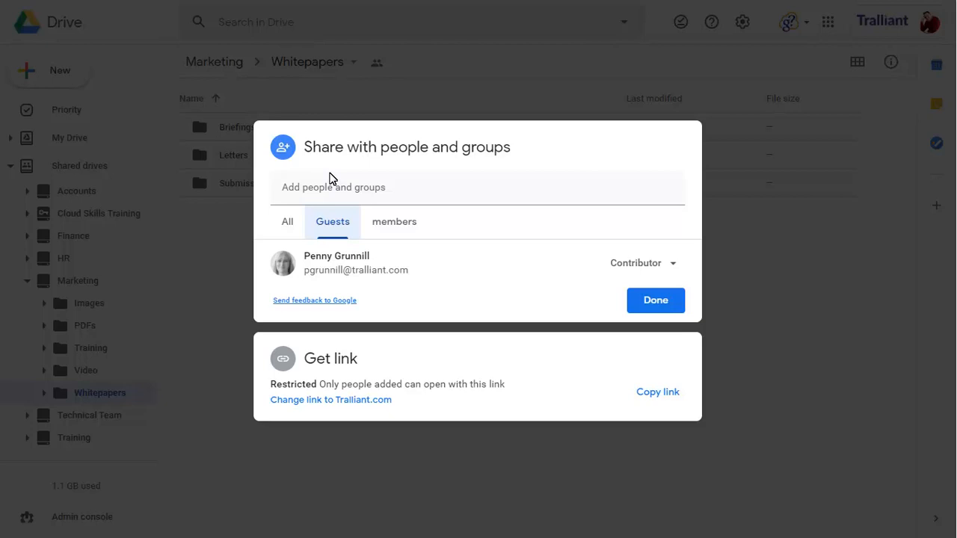
pyautogui.moveTo(334, 182)
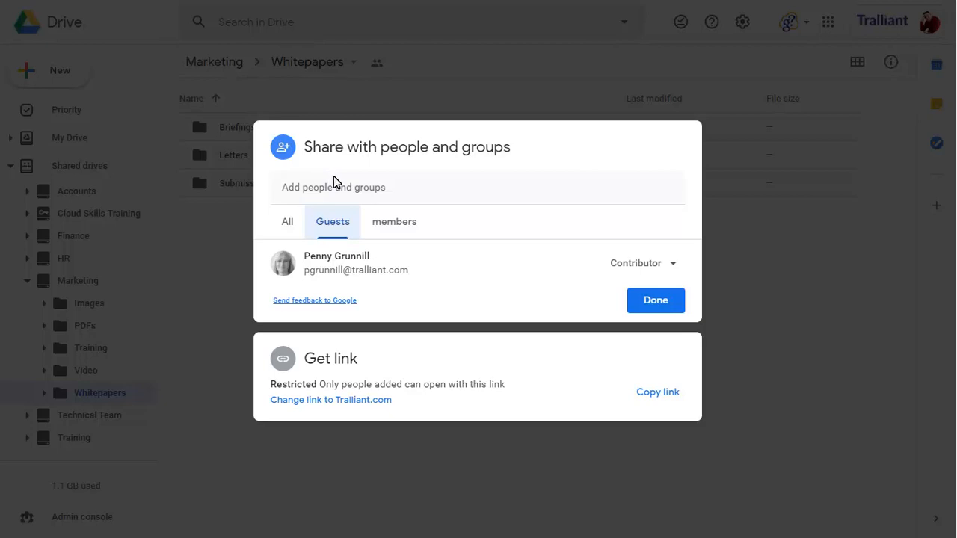